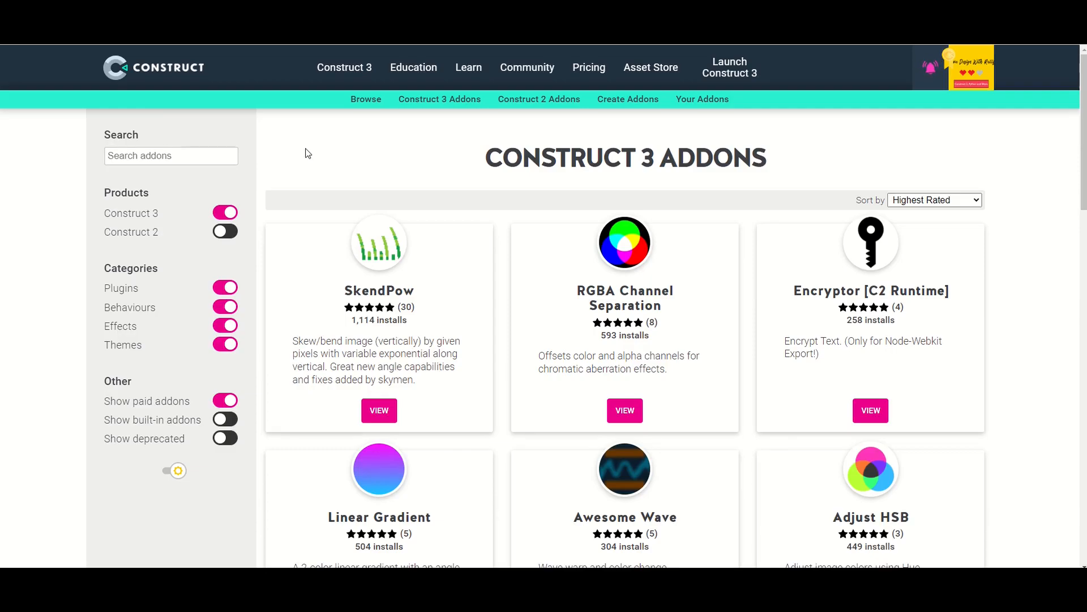
Open a saved project from the Start page and dismiss the missing LinearLight addon warning.
scroll(down, 3)
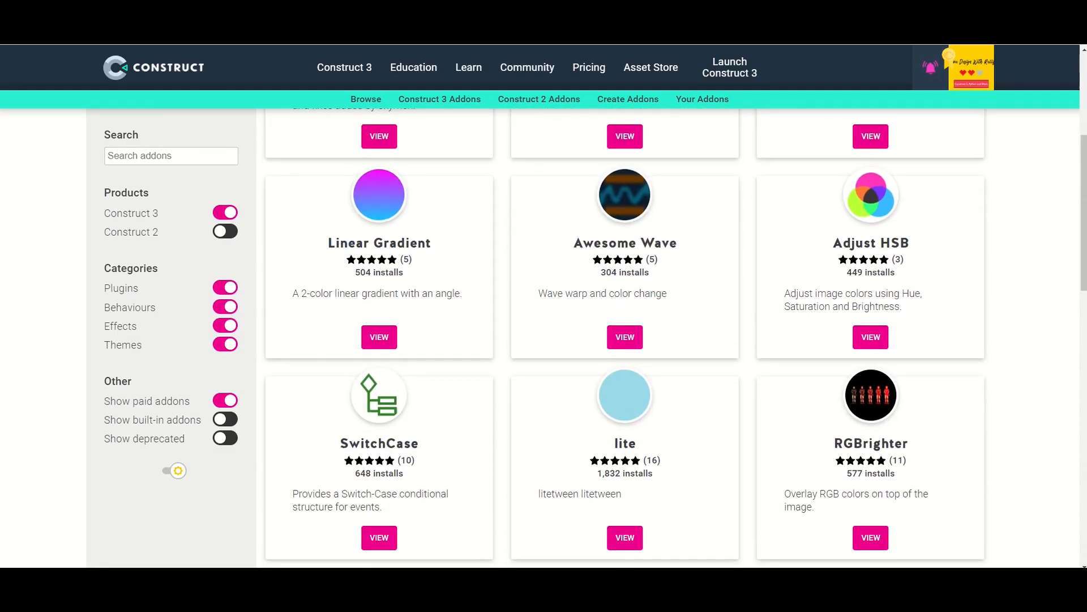
scroll(down, 3)
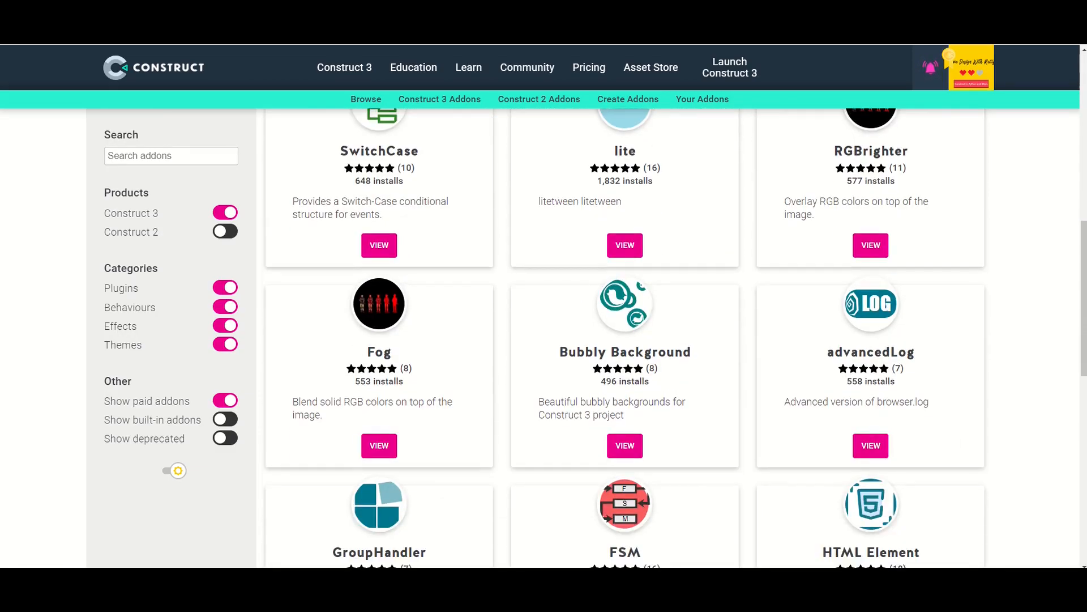
scroll(down, 3)
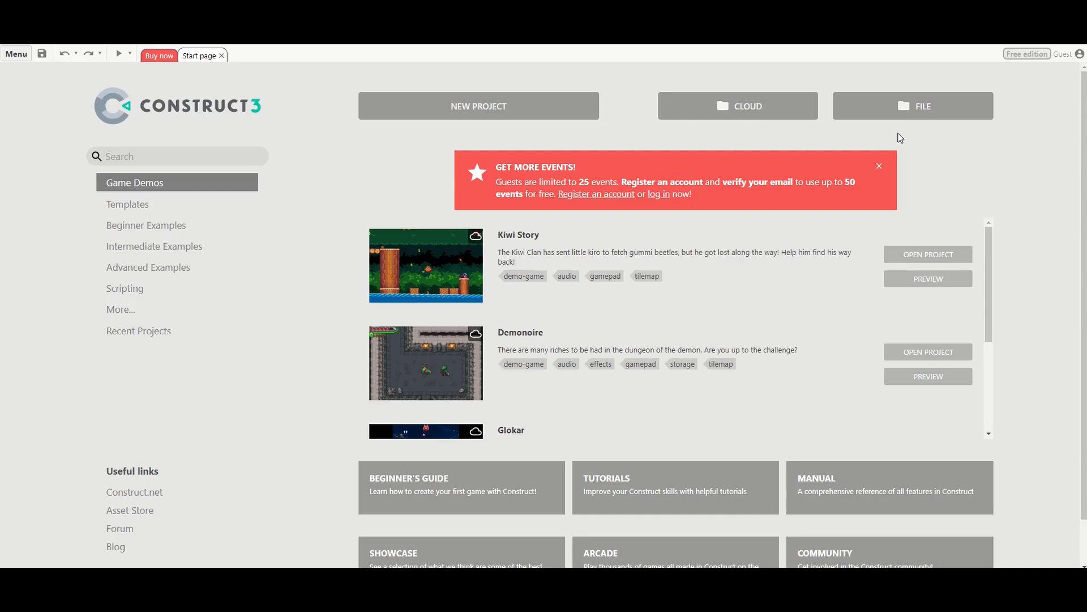
click(912, 105)
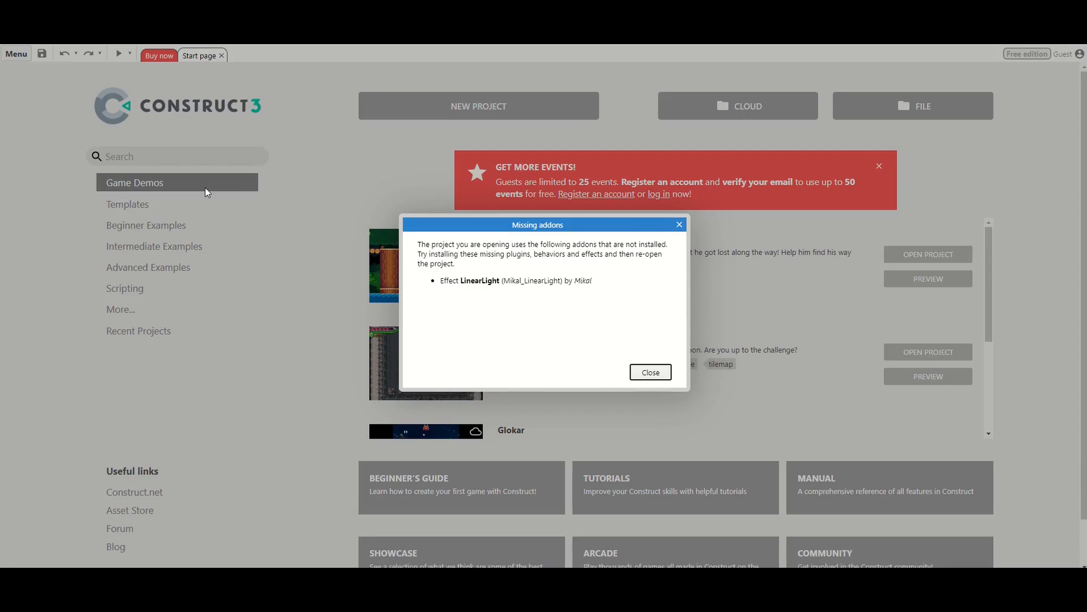
click(649, 371)
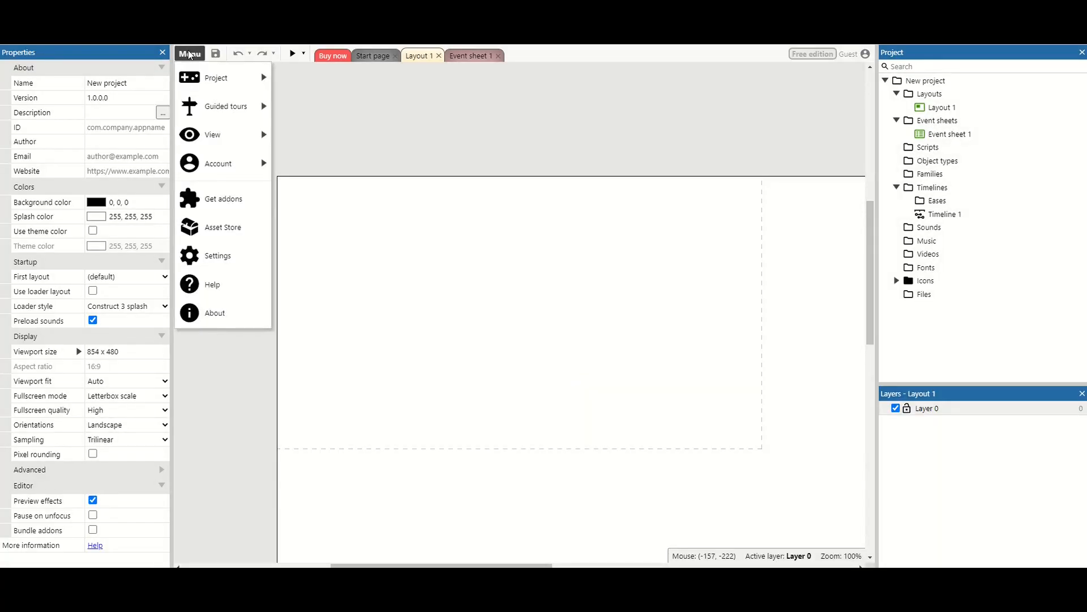
mouse_move(222, 199)
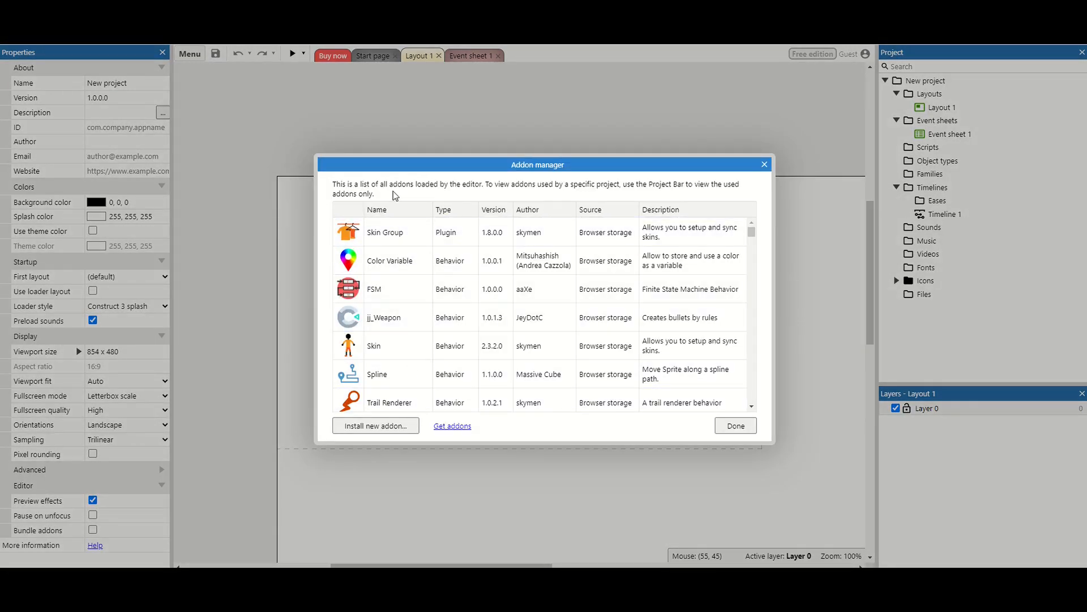
Install the Ultimate_Camera plugin from its .c3addon file via the Addon manager, then close it.
click(389, 346)
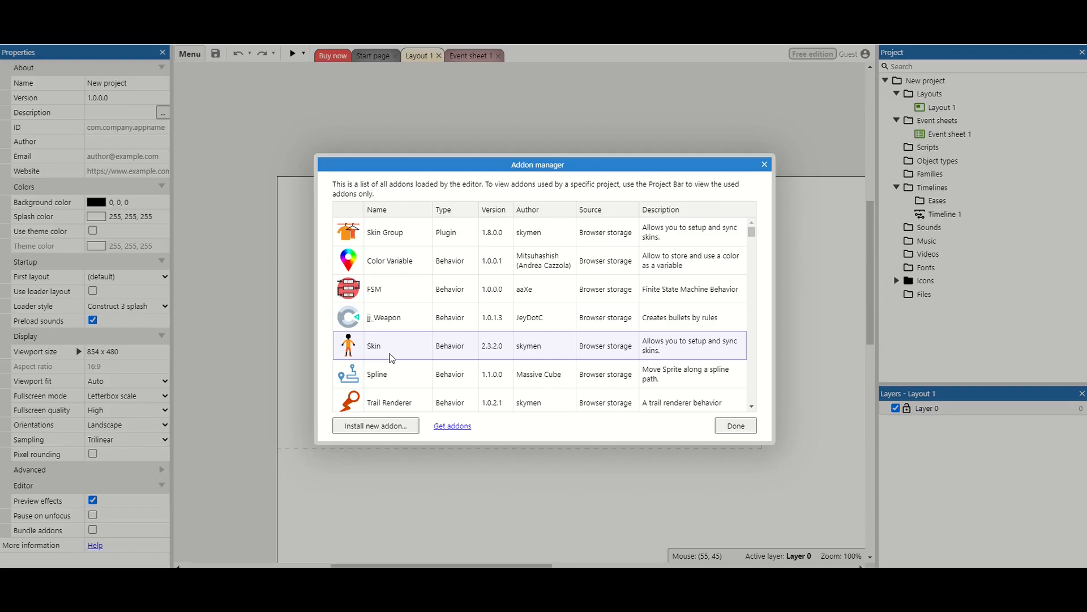
click(375, 426)
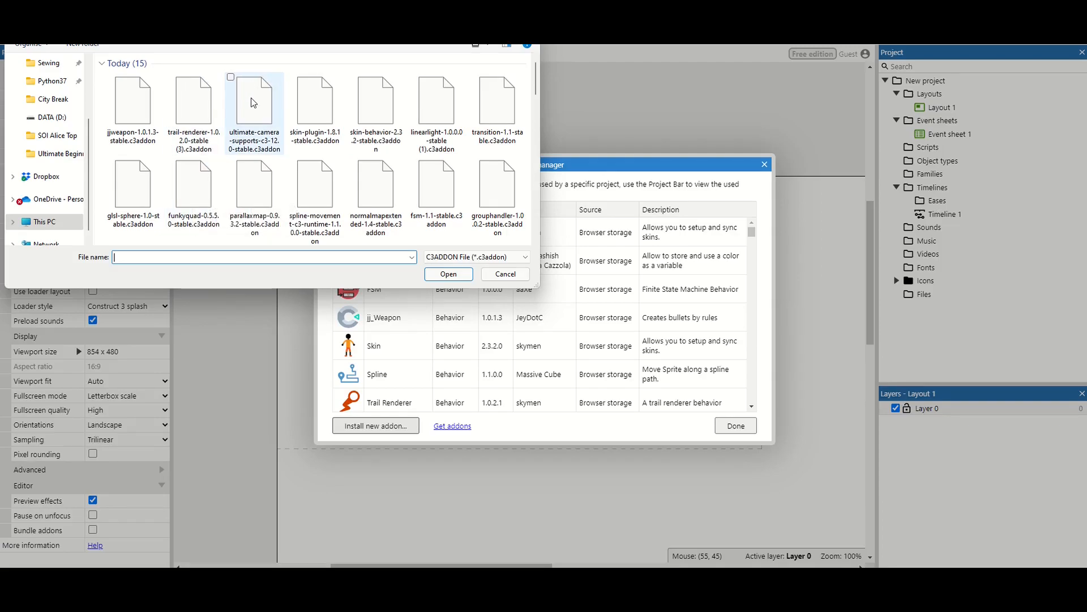
click(447, 273)
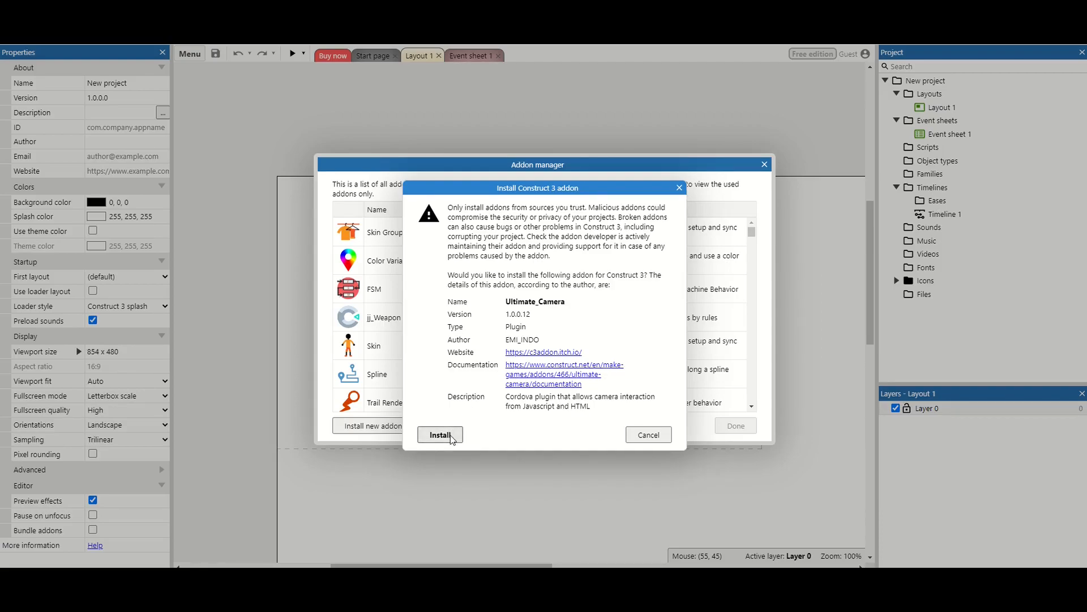
click(442, 435)
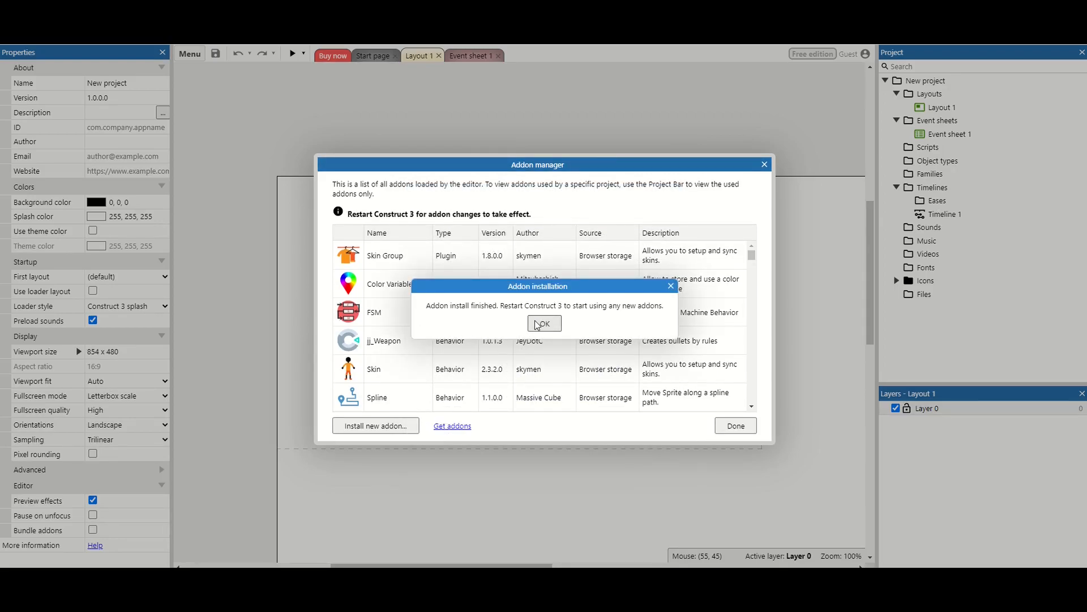
click(545, 323)
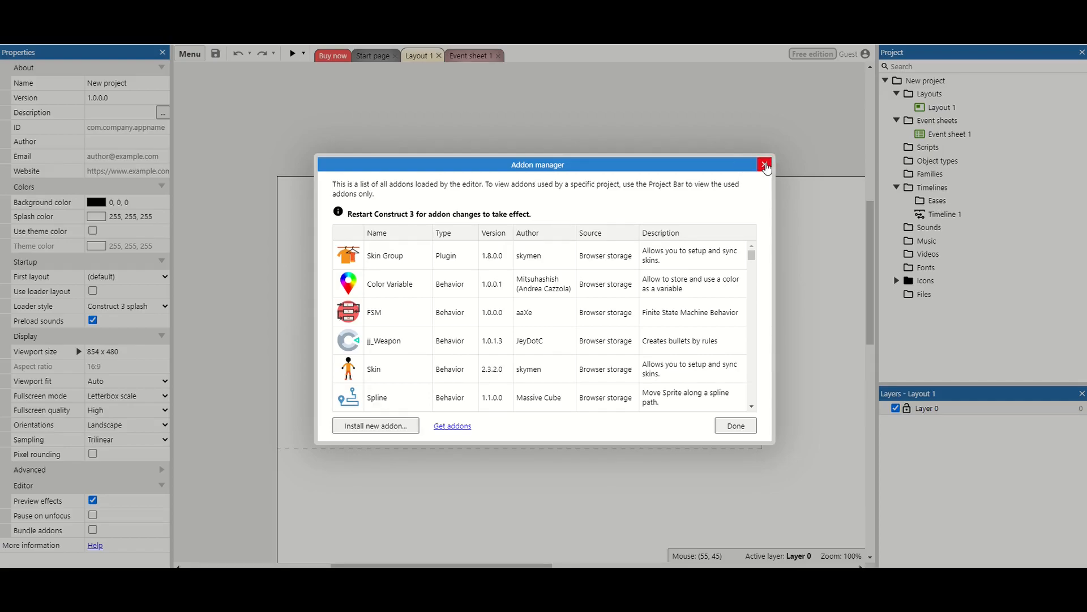
click(765, 165)
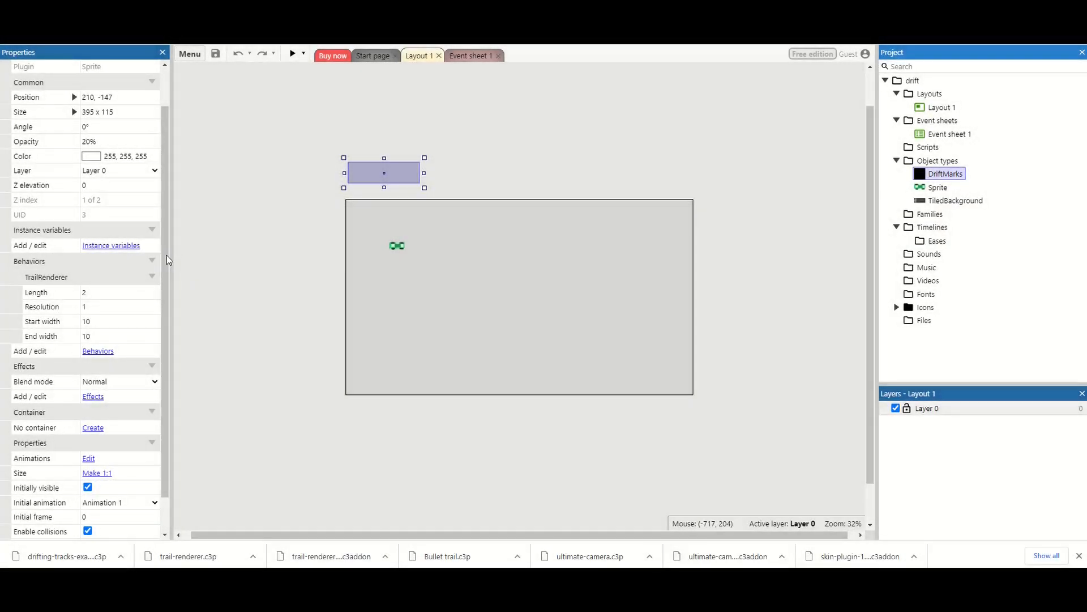
Select the DriftMarks sprite in the drift project to show its TrailRenderer behavior.
click(117, 293)
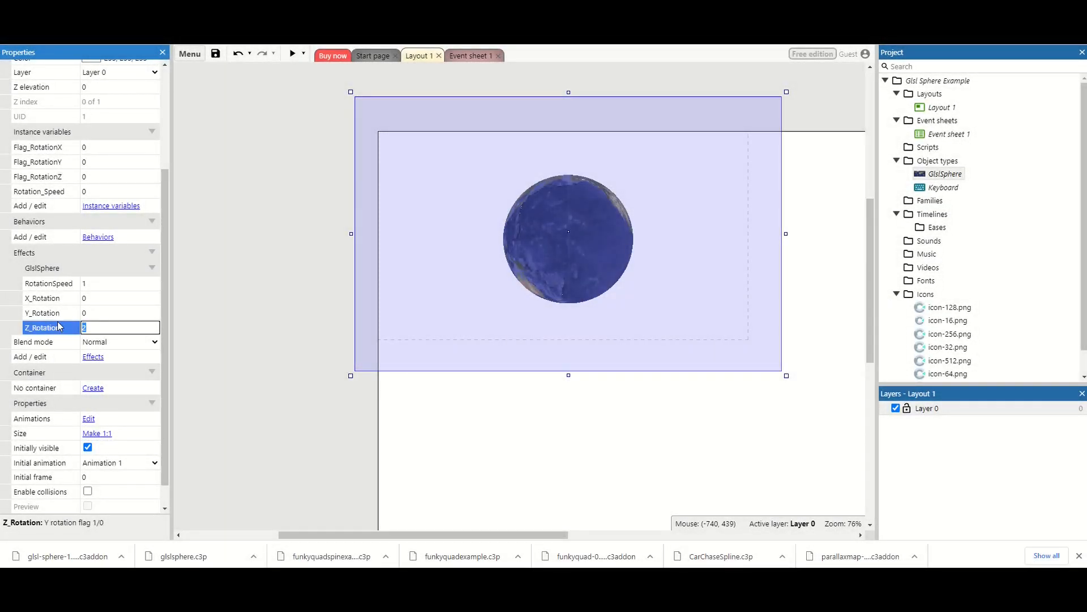
Enter 0 for the GlslSphere effect's Z_Rotation in the Properties Bar.
text(0)
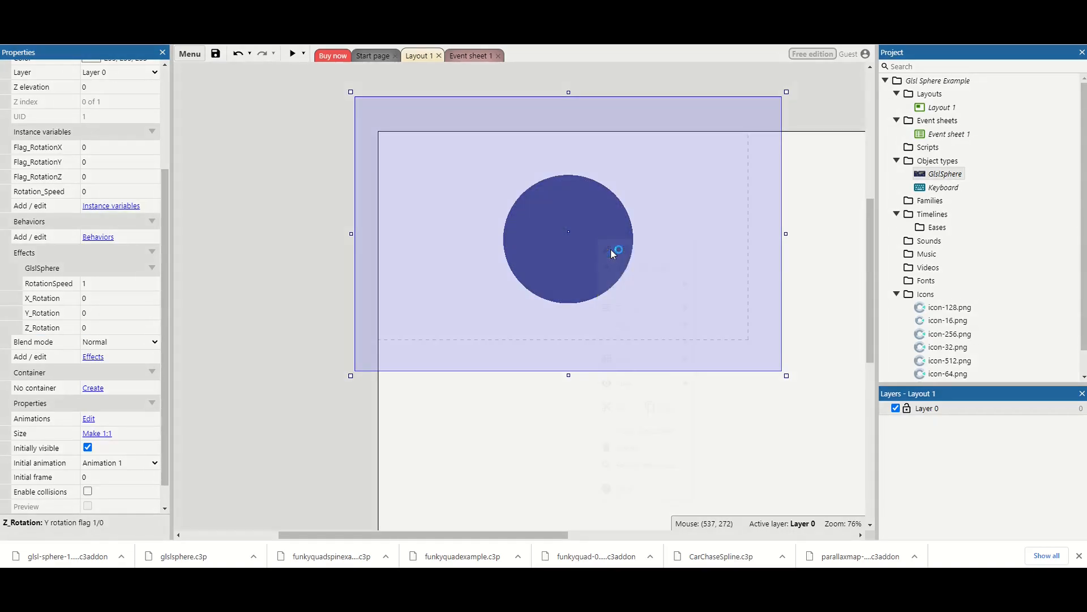
click(89, 418)
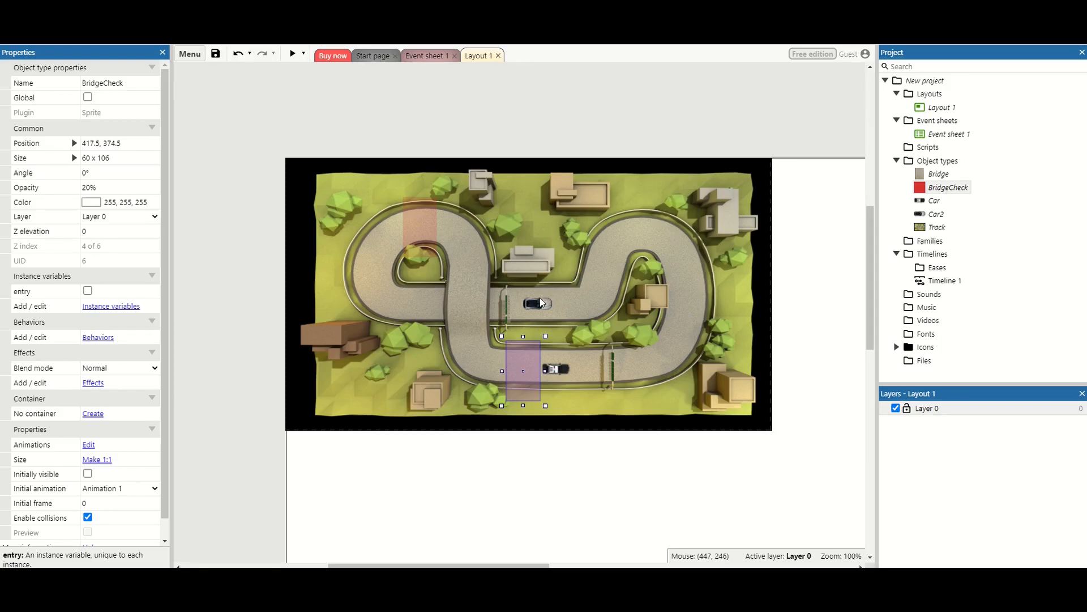
Select the Car and check its attached behaviors list, then close it.
click(538, 303)
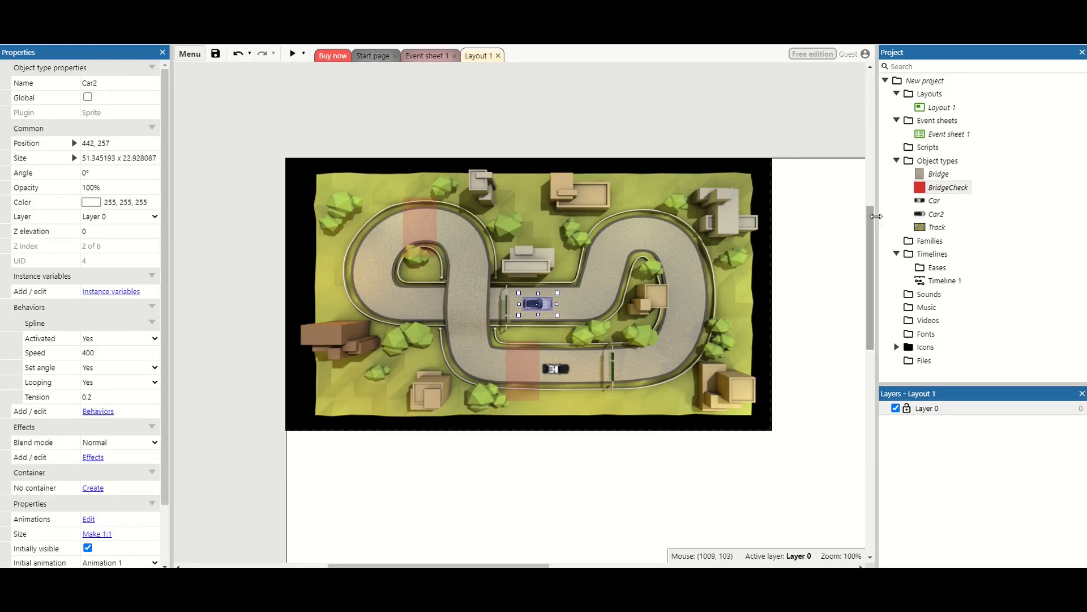
right_click(935, 200)
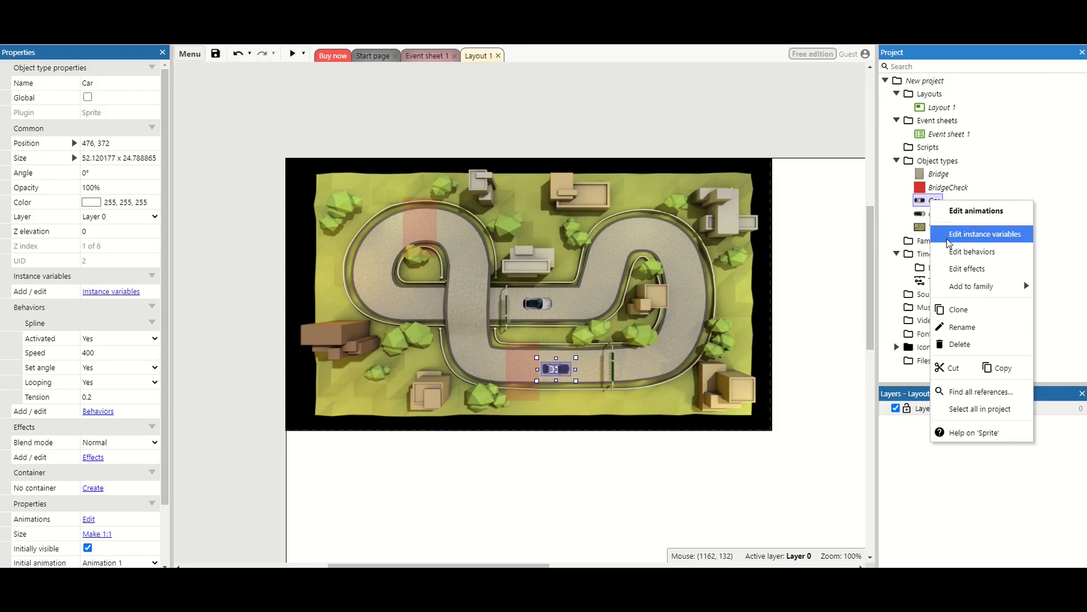
click(973, 251)
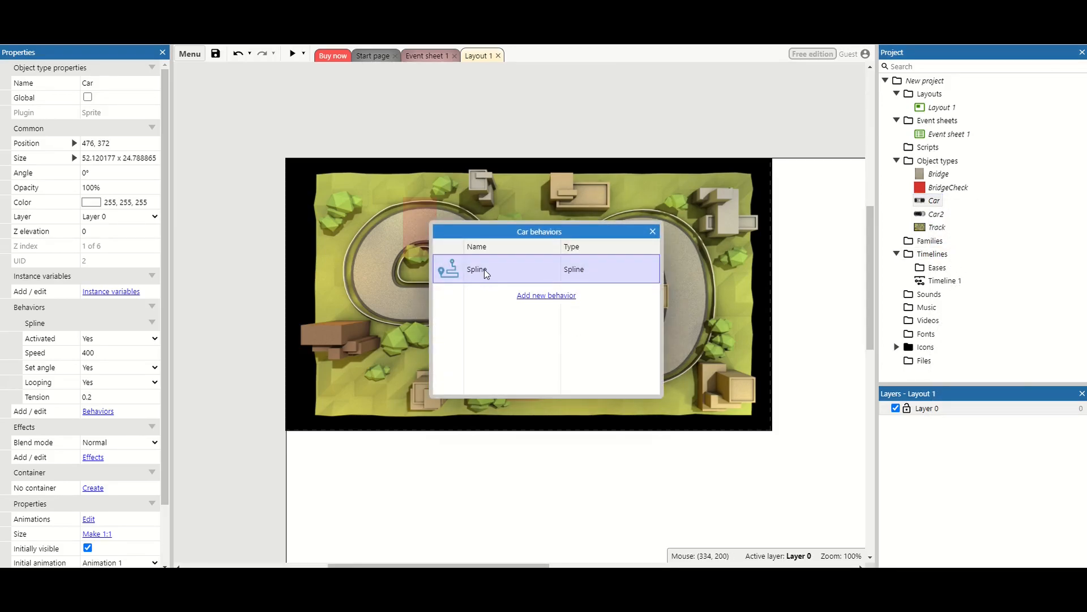
mouse_move(638, 237)
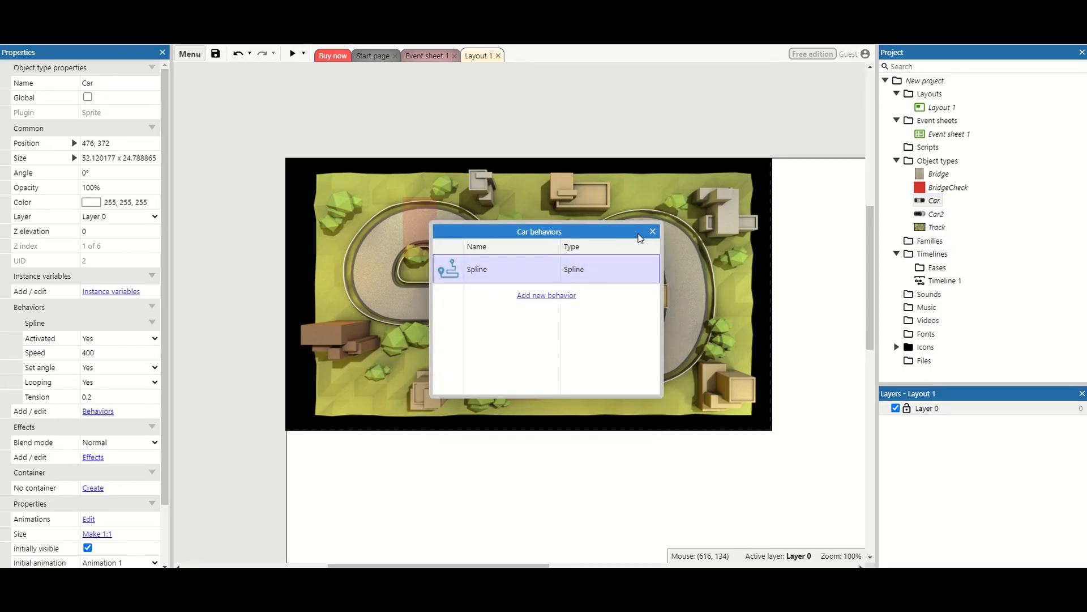
click(651, 231)
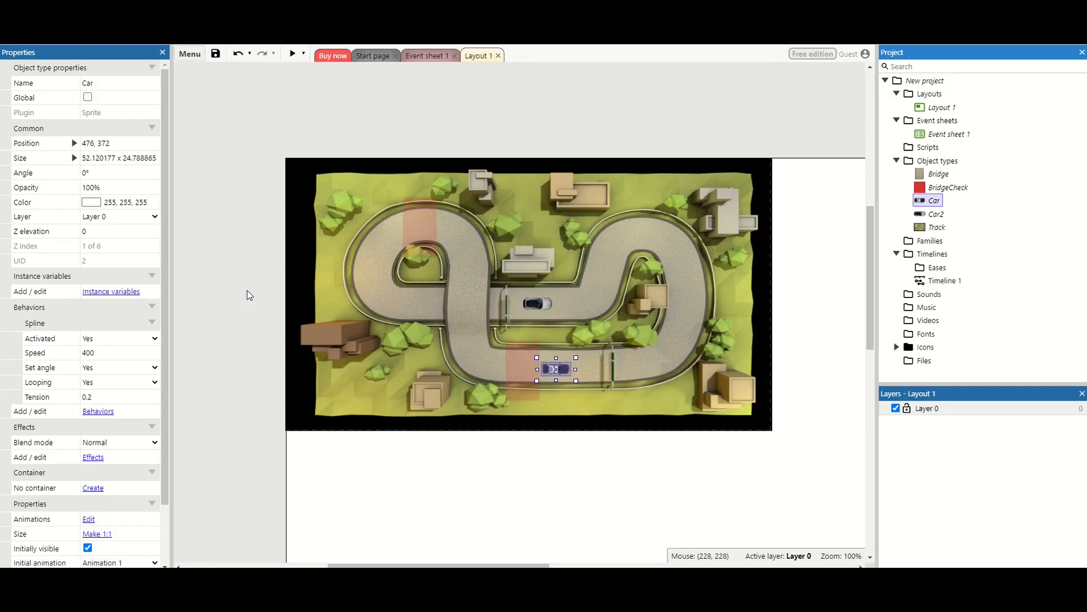
Keep the Car's Spline behavior Activated and Set angle both at Yes.
scroll(down, 3)
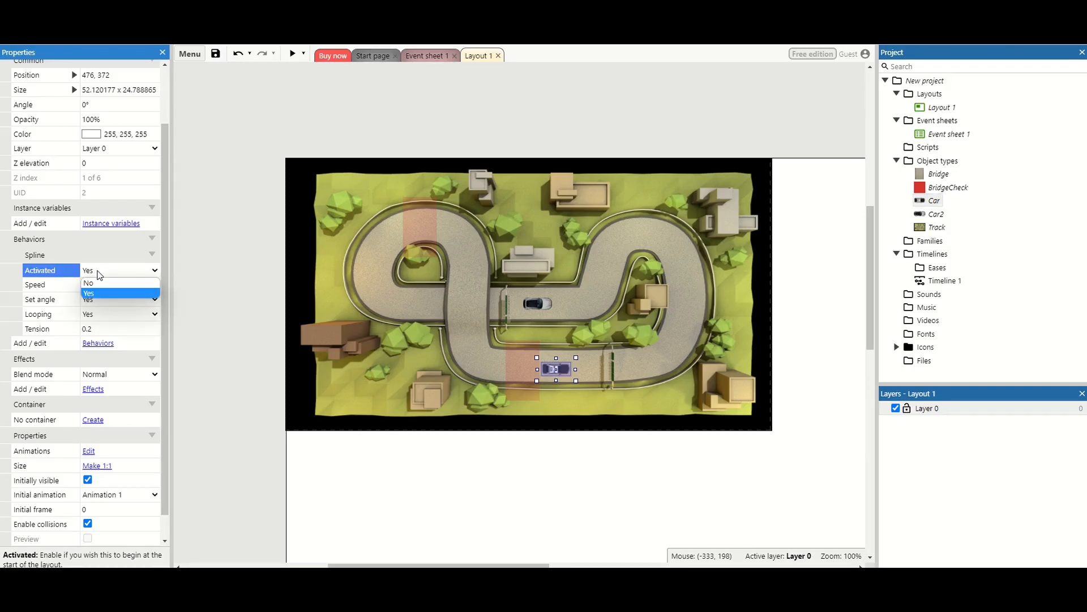
click(117, 284)
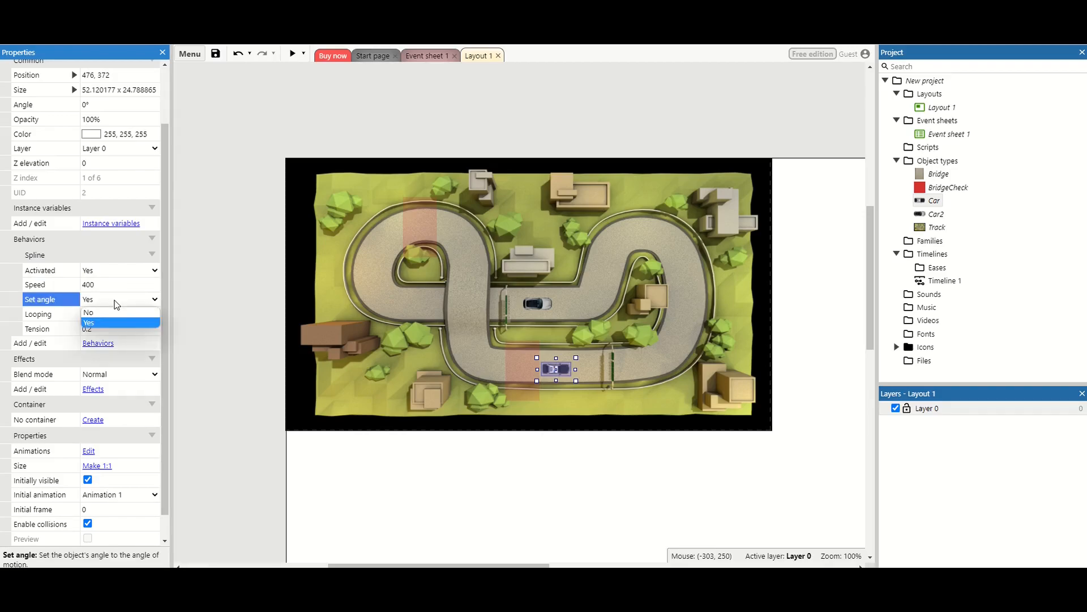
click(89, 323)
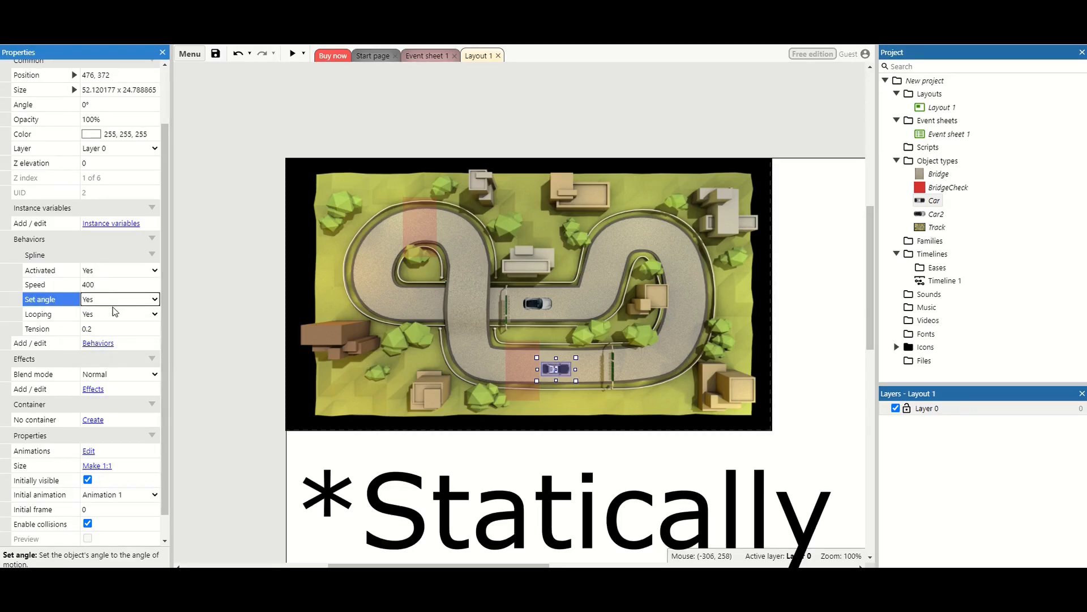
click(118, 313)
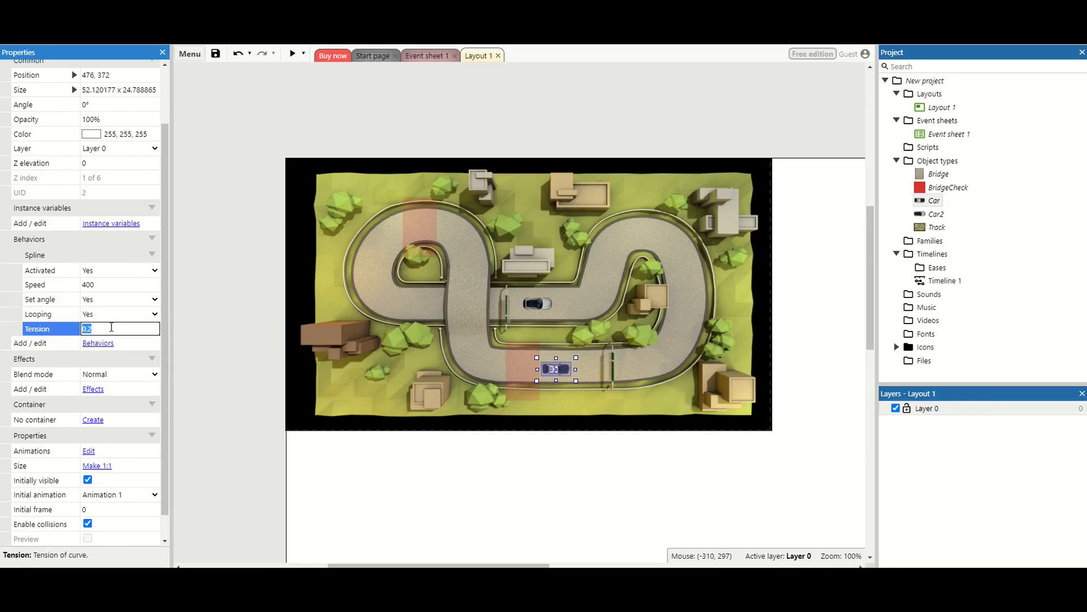
View Event sheet 1's Spline add point and start moving actions for Car and Car2.
click(427, 55)
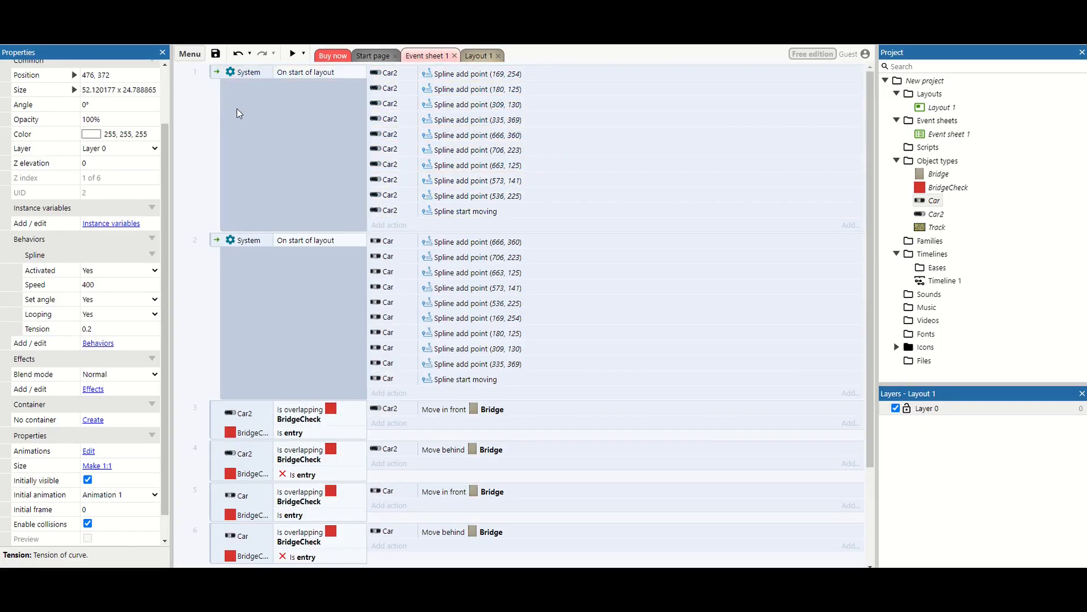
mouse_move(580, 75)
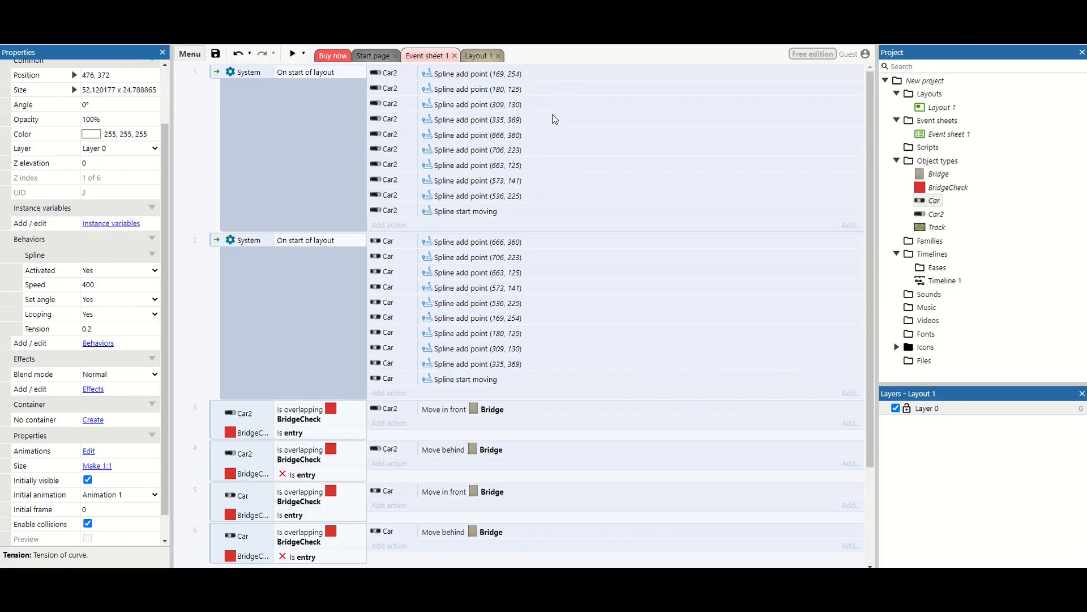
mouse_move(536, 177)
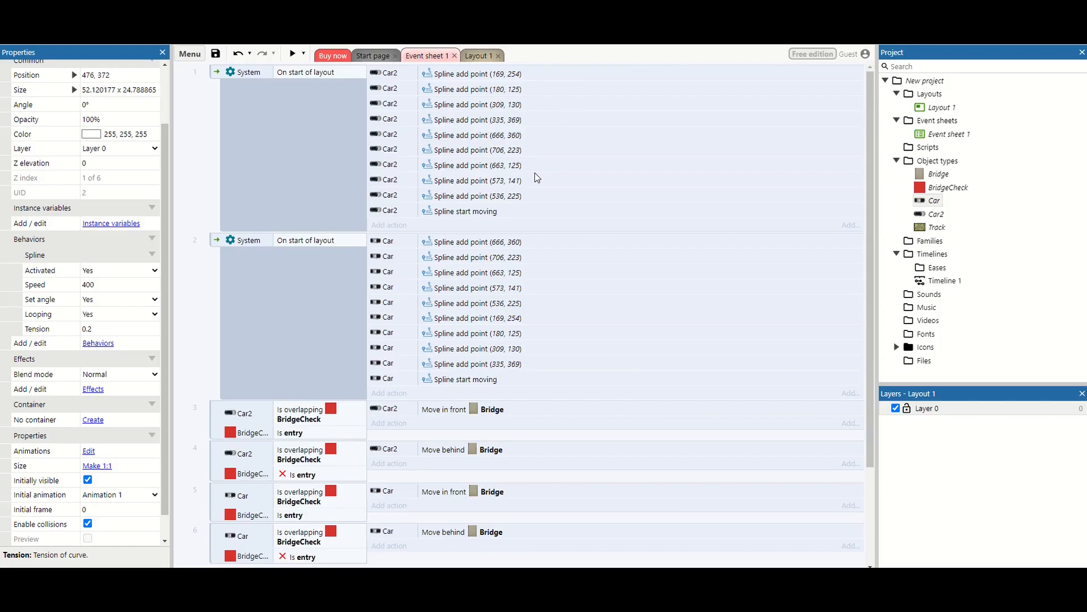
click(292, 54)
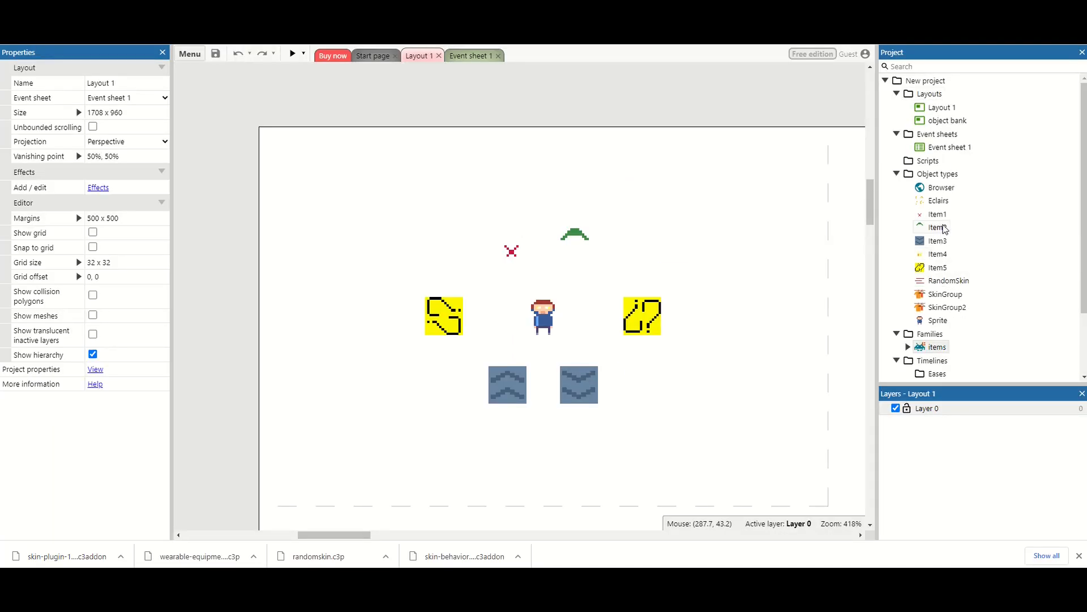
Check Item4's Skin2 behavior, inspect SkinGroup, then show the Armor/Hat/Jacket skin-setting events.
right_click(937, 253)
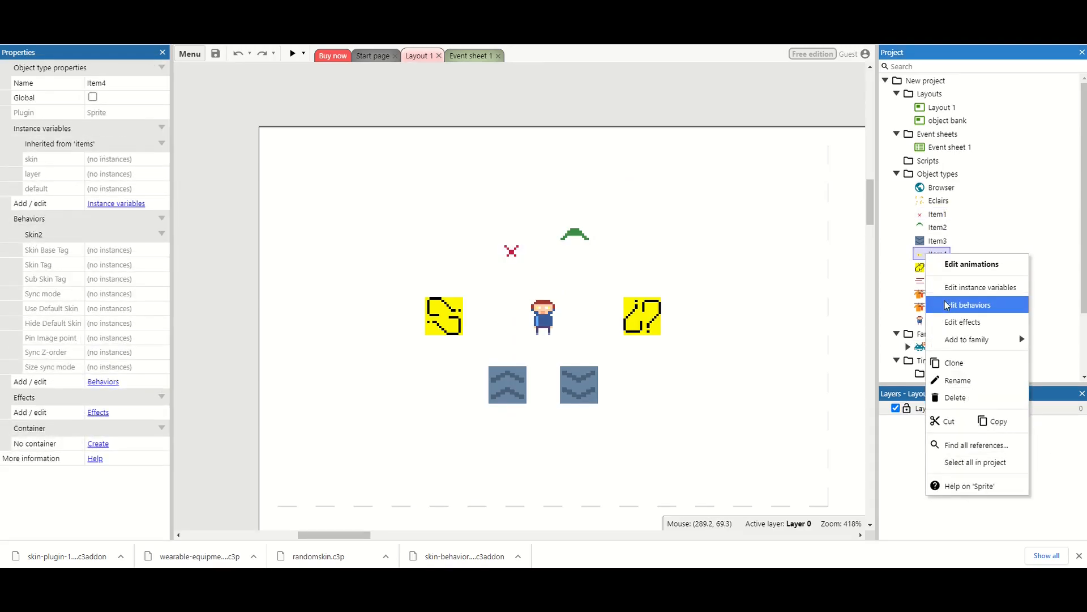
click(967, 304)
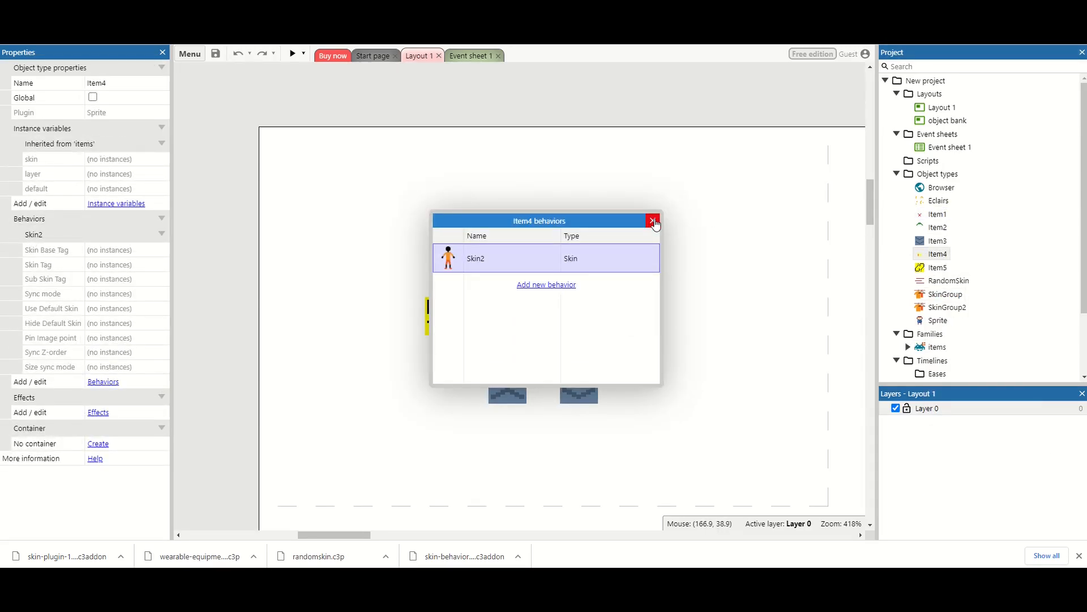
click(653, 220)
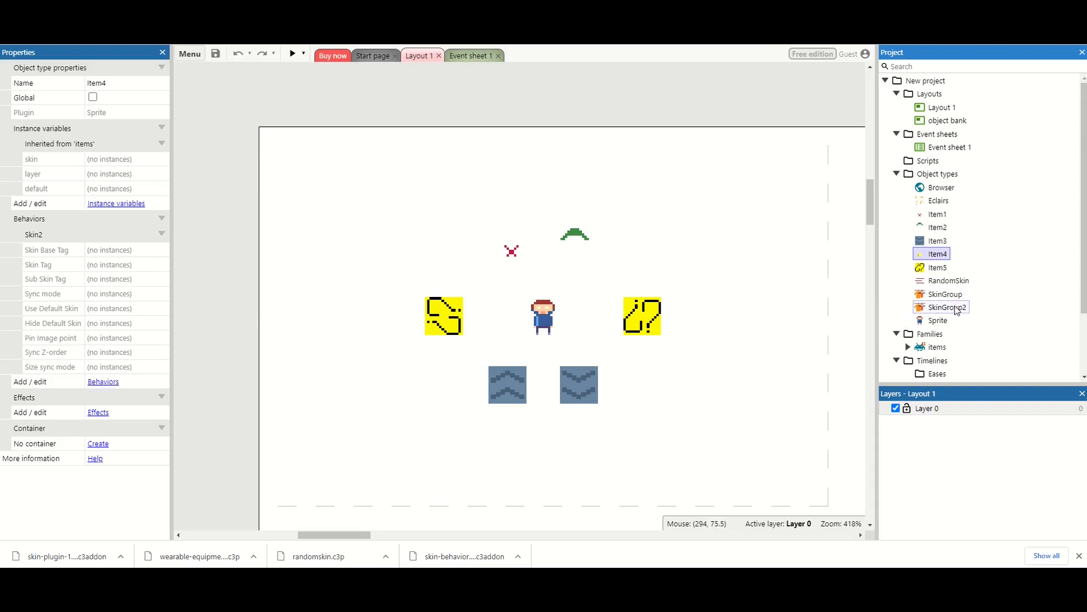
click(943, 294)
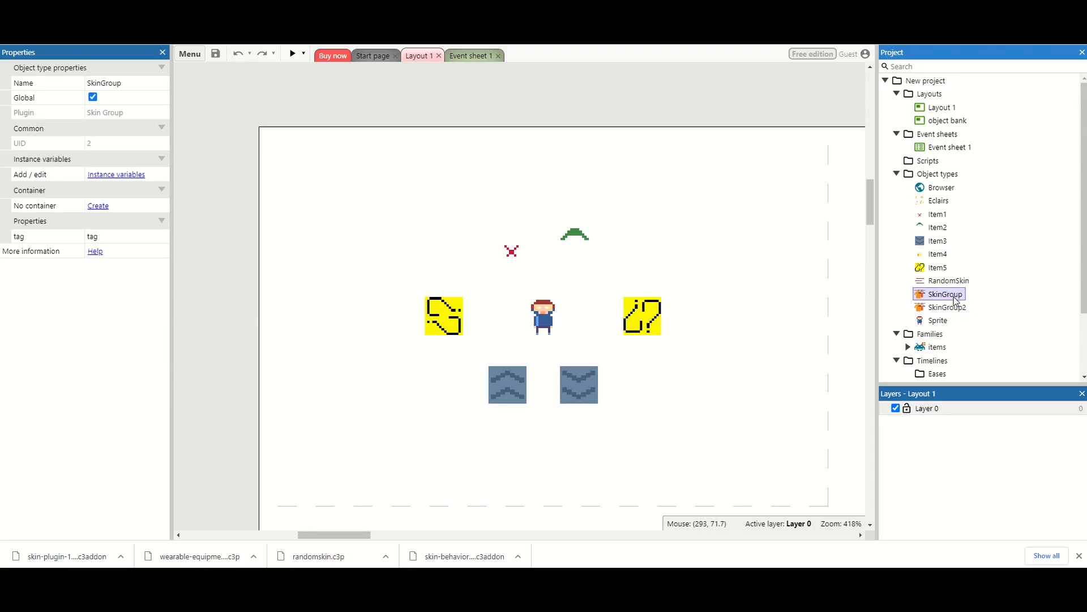
click(472, 55)
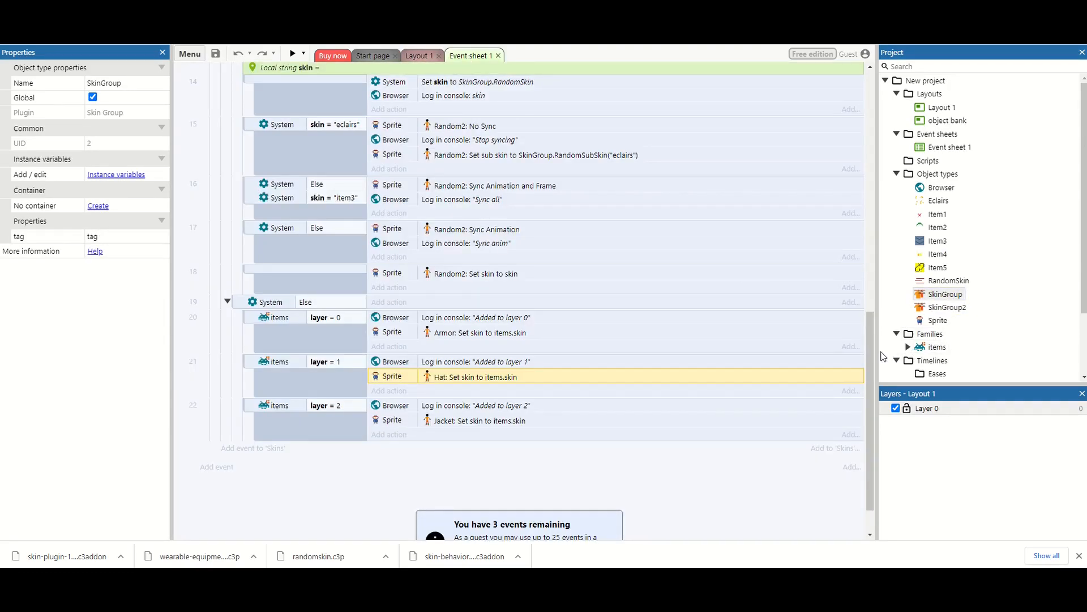
Scroll through the random skin demo's events adding upper and lower skins and spawning NPCs.
scroll(up, 3)
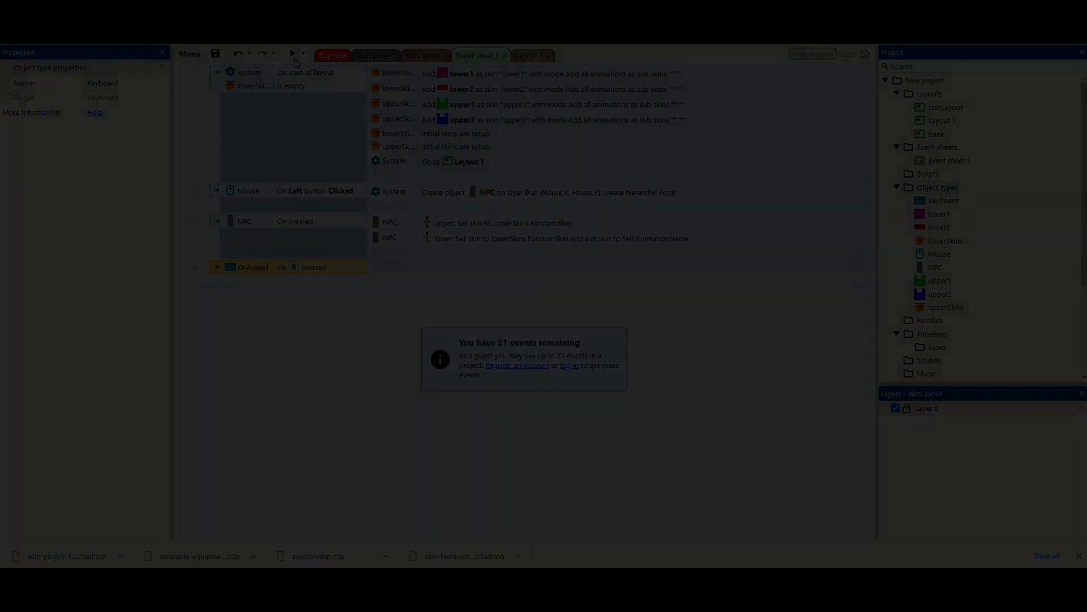
Check Gun1's behaviors list in the JJ Weapon demo and close it.
right_click(937, 201)
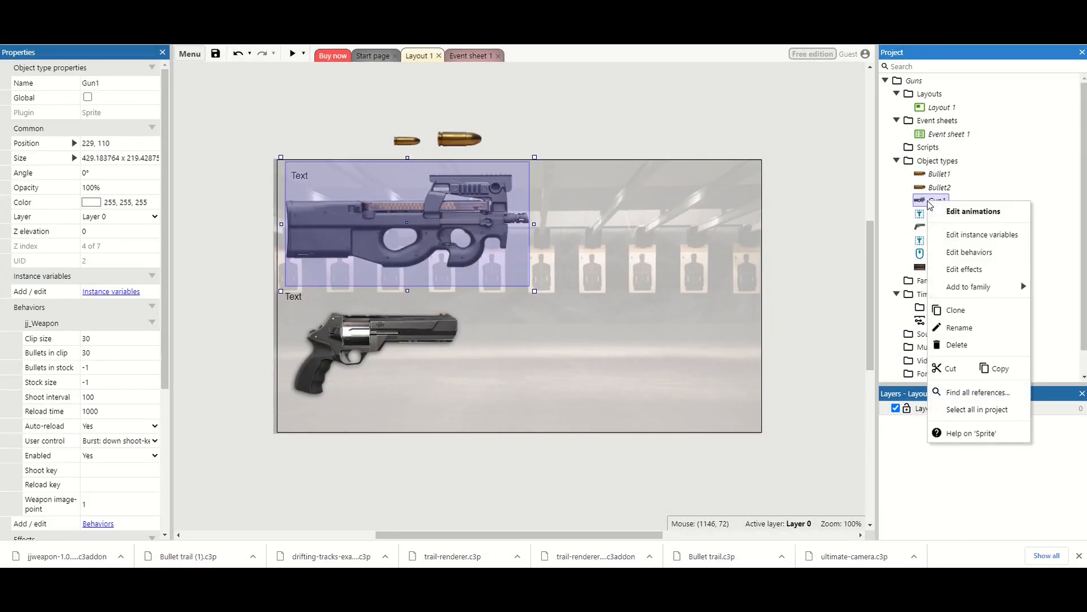
click(969, 251)
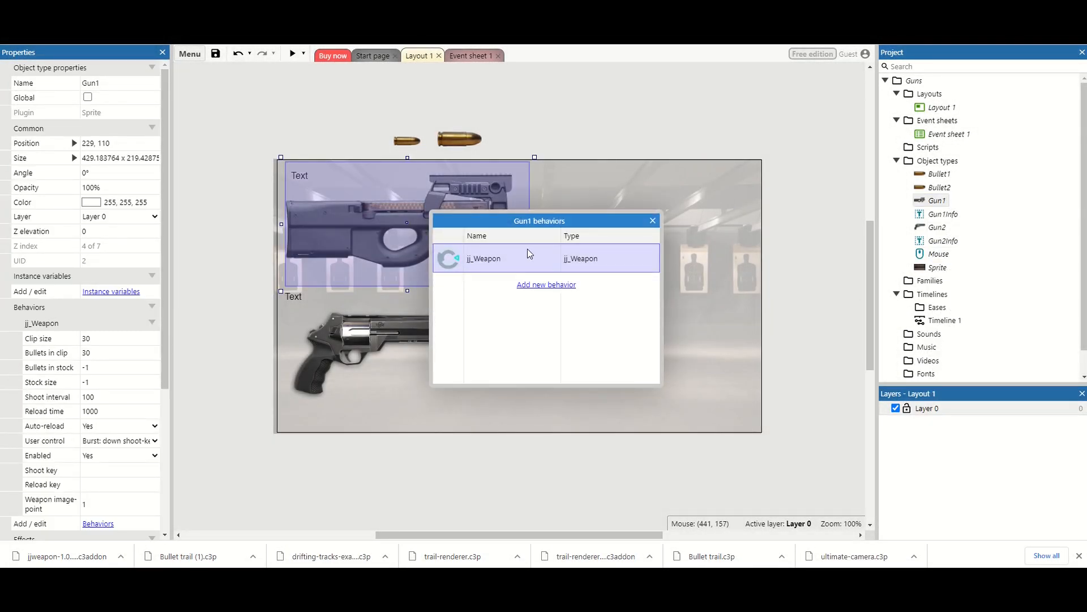
click(651, 220)
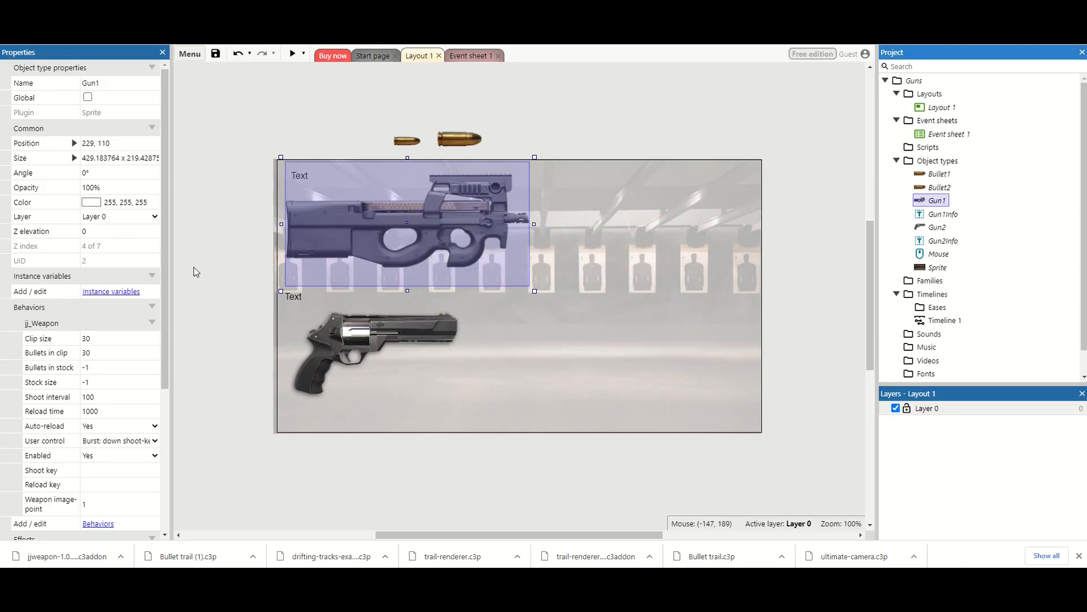
scroll(down, 3)
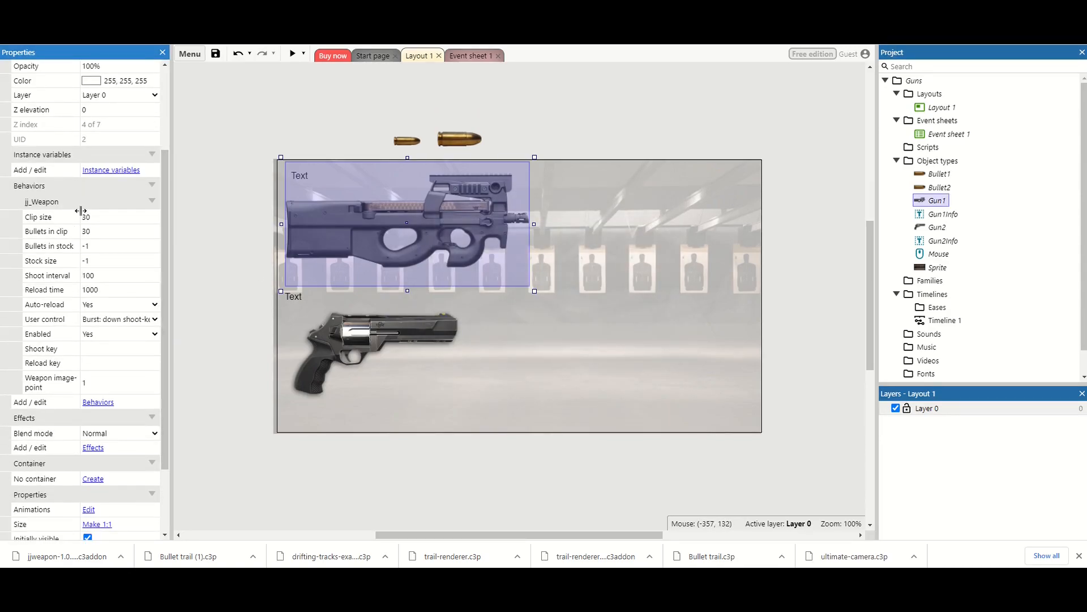
Review Gun1's jj_Weapon continuous-fire and bullet spawn point settings, then show its shoot/reload events.
click(118, 231)
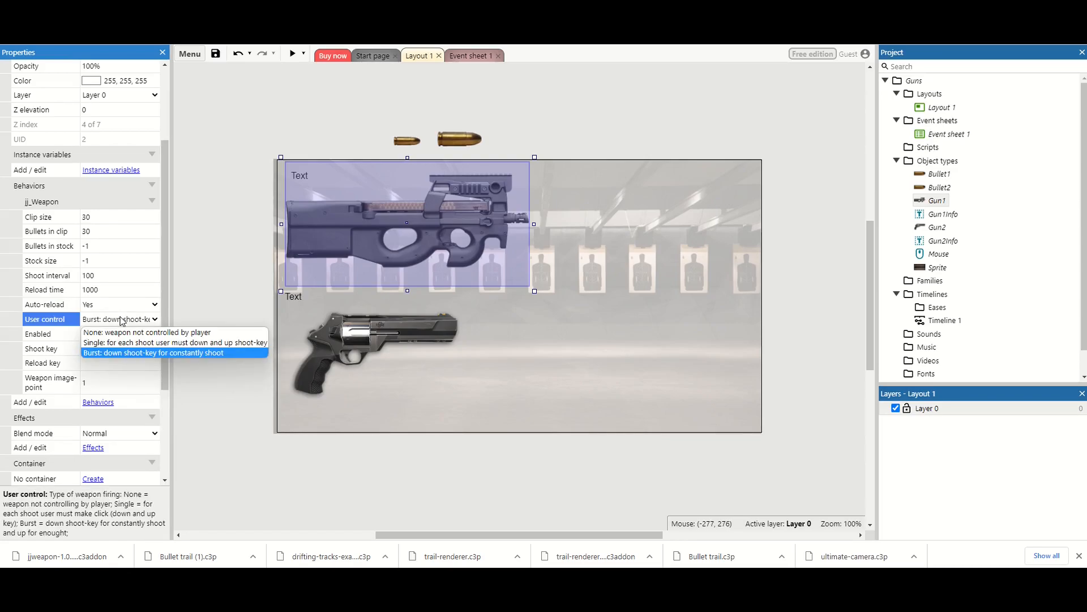
click(153, 352)
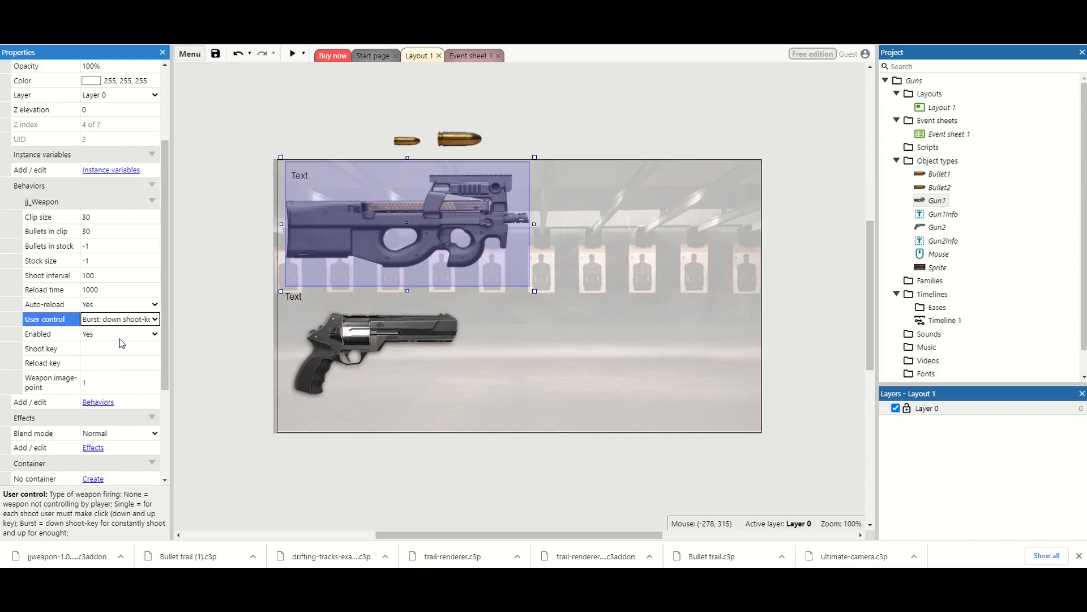
click(120, 362)
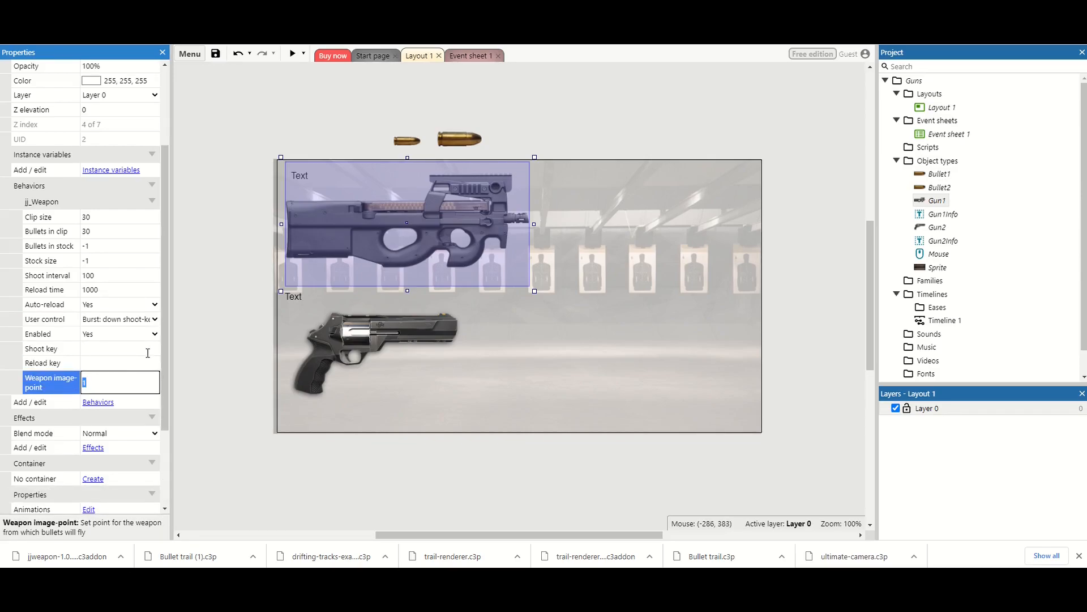
click(472, 56)
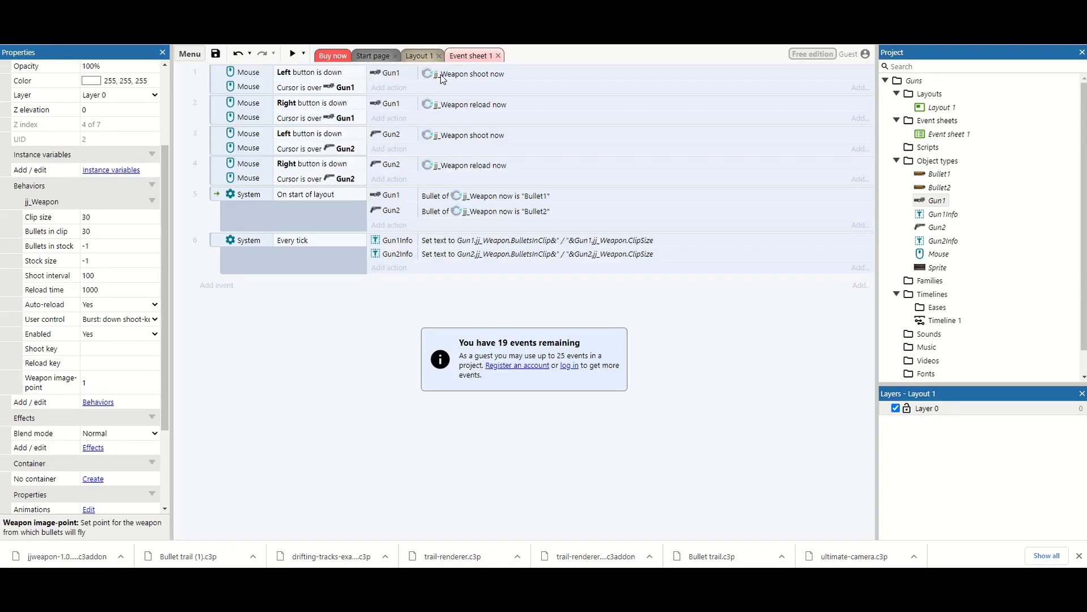
mouse_move(451, 121)
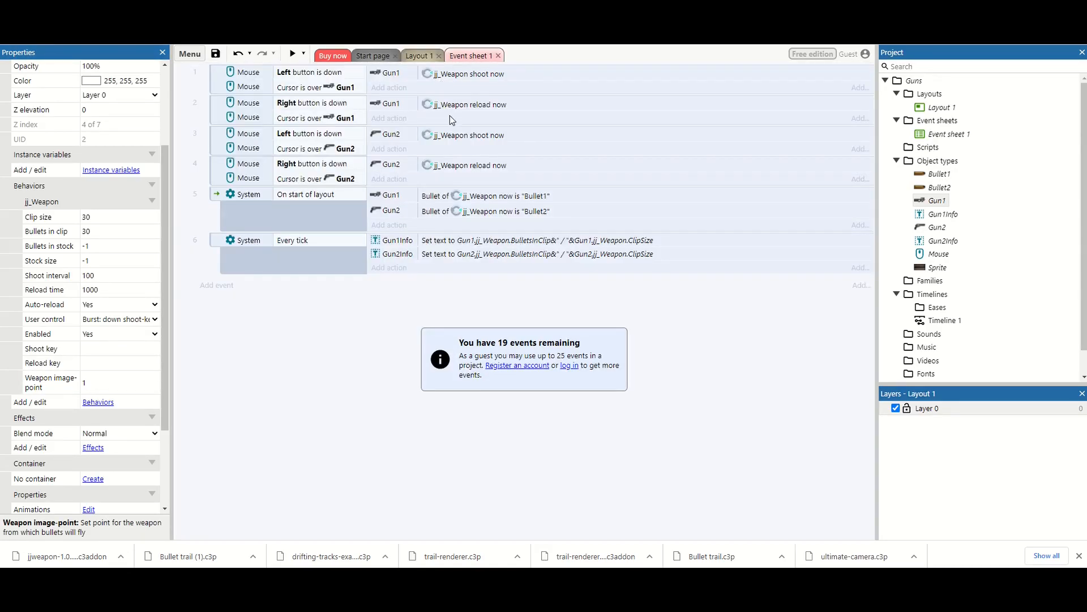
mouse_move(485, 210)
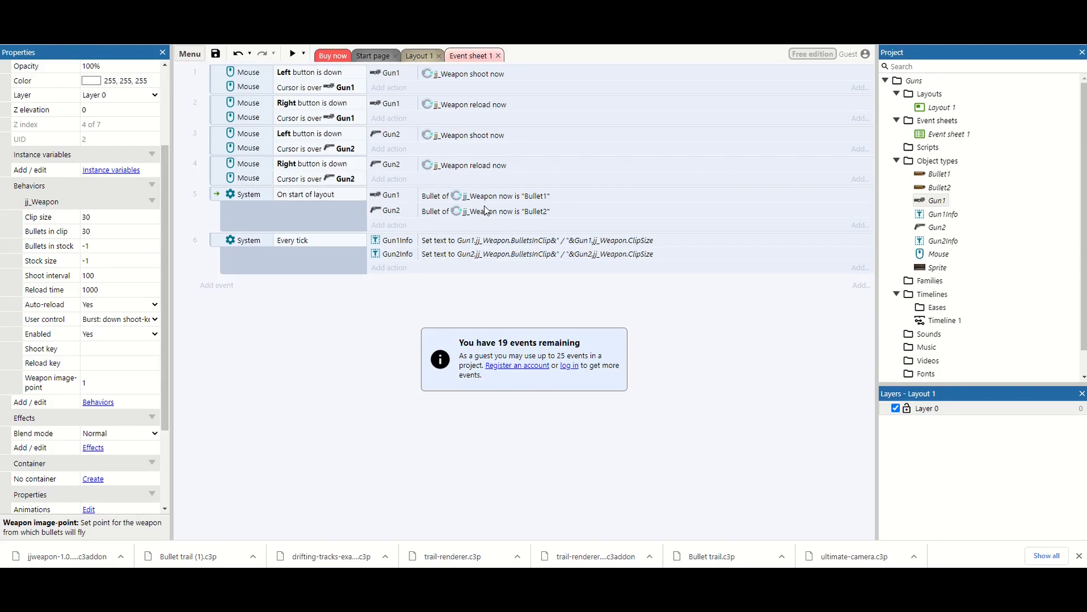
Return to Layout 1 showing the submachine gun and revolver.
click(419, 55)
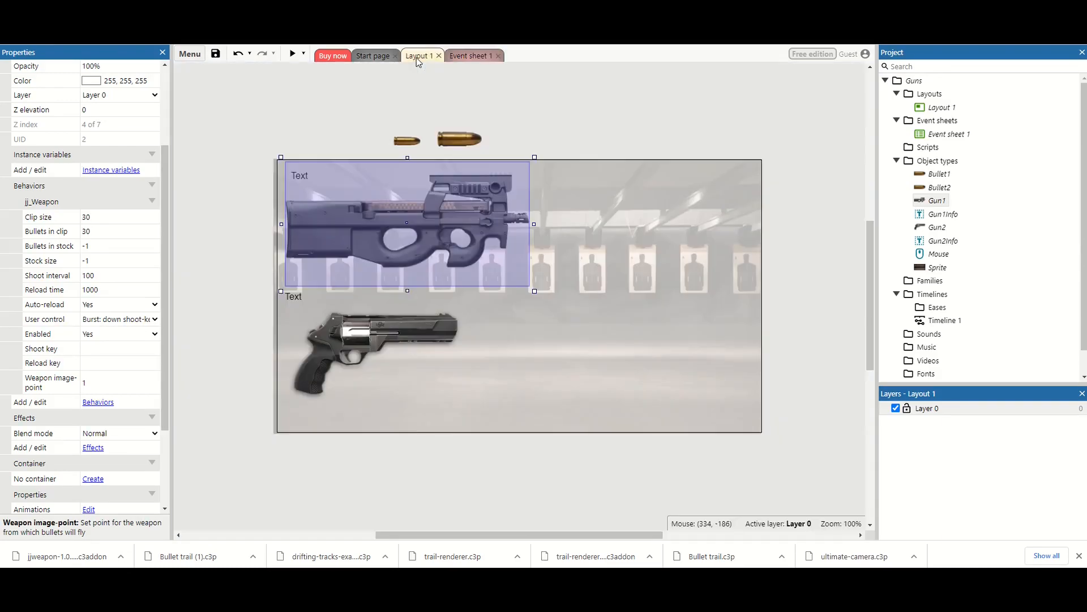
Preview the Guns demo in a maximized browser window and fire, dropping ammo to 25/30.
click(293, 52)
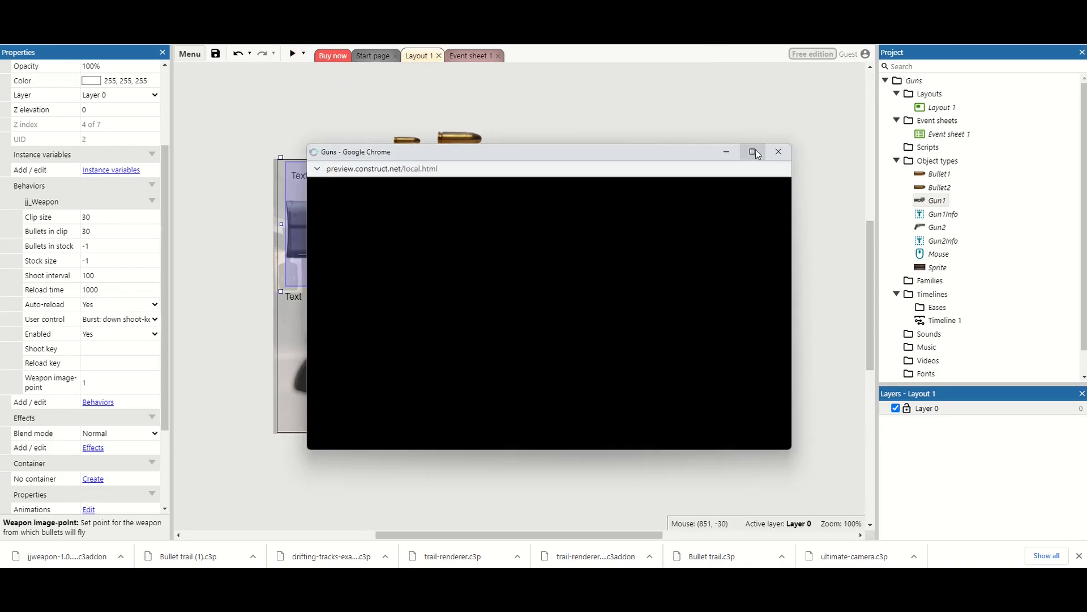
click(753, 151)
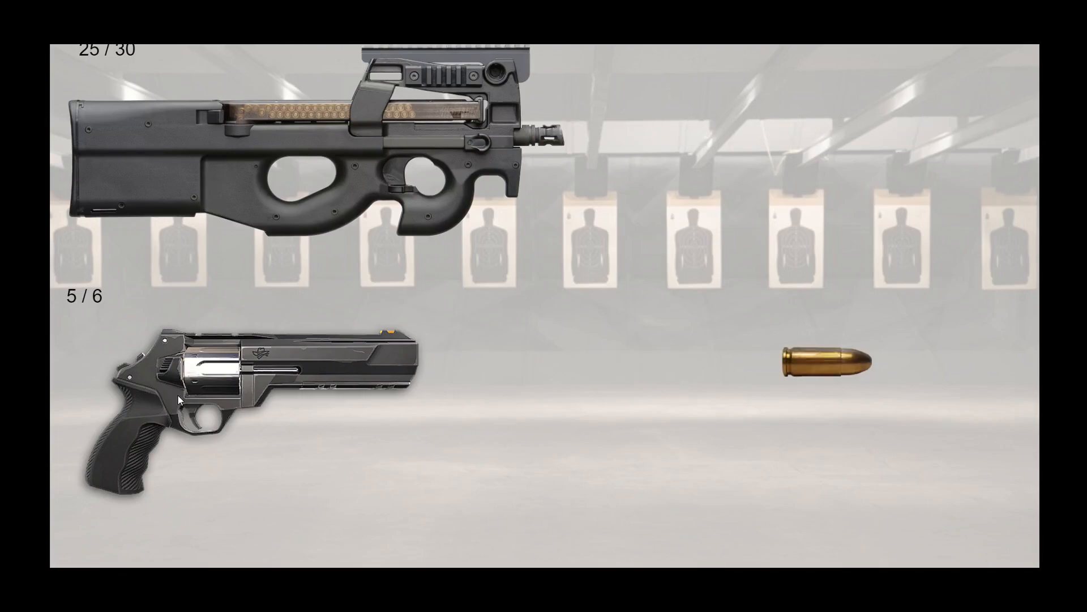